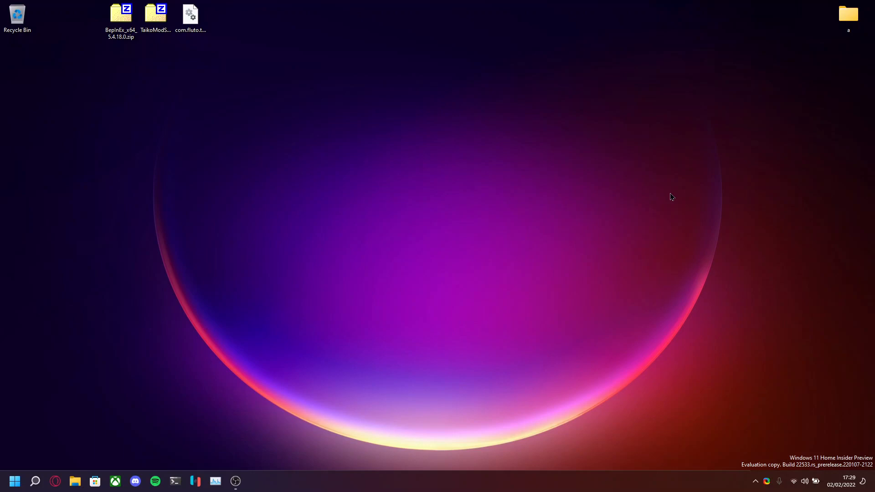
- Launch the Xbox app from the taskbar
left_click(115, 481)
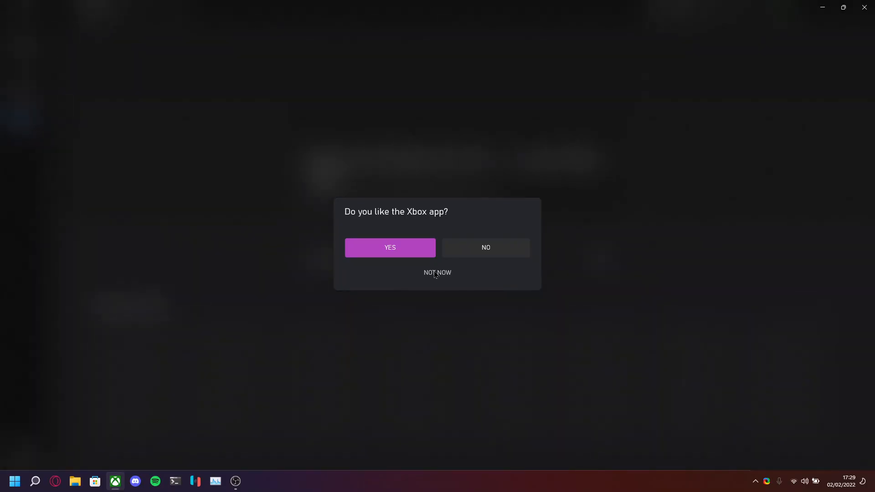
- Dismiss the feedback prompt with 'Not now'
left_click(438, 273)
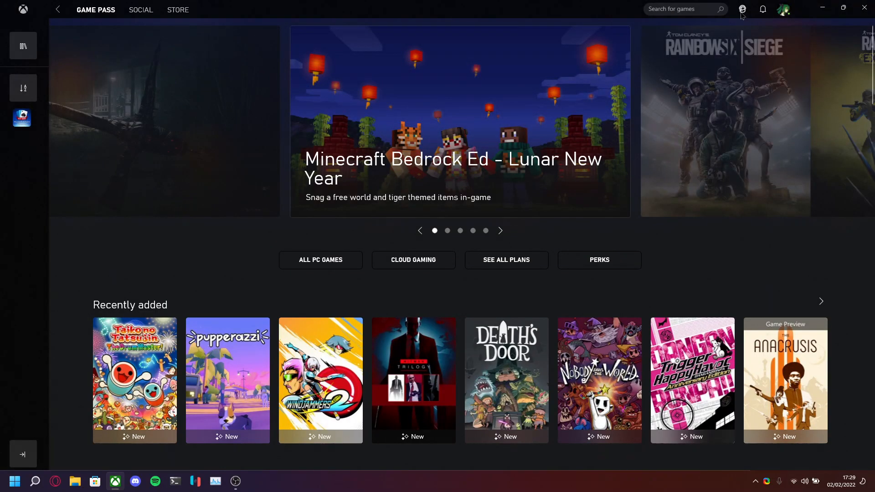
mouse_move(742, 8)
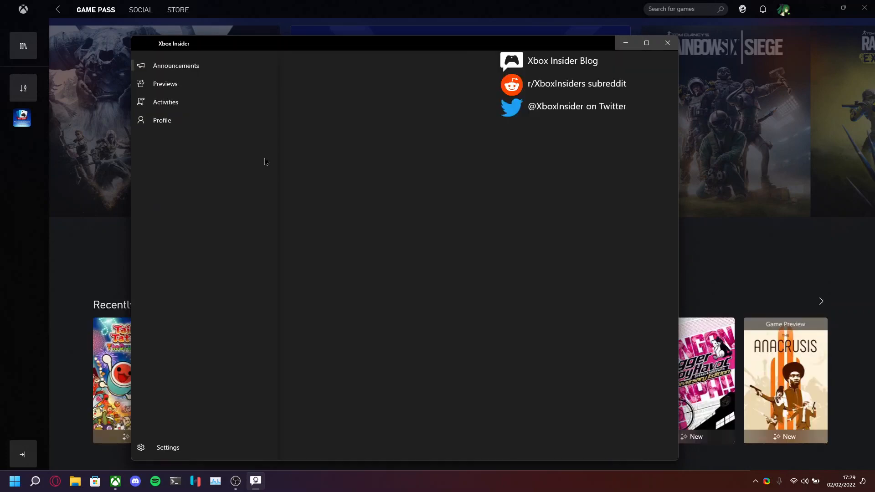
- Join the Windows Gaming preview under Previews, then close the Insider Hub
left_click(165, 84)
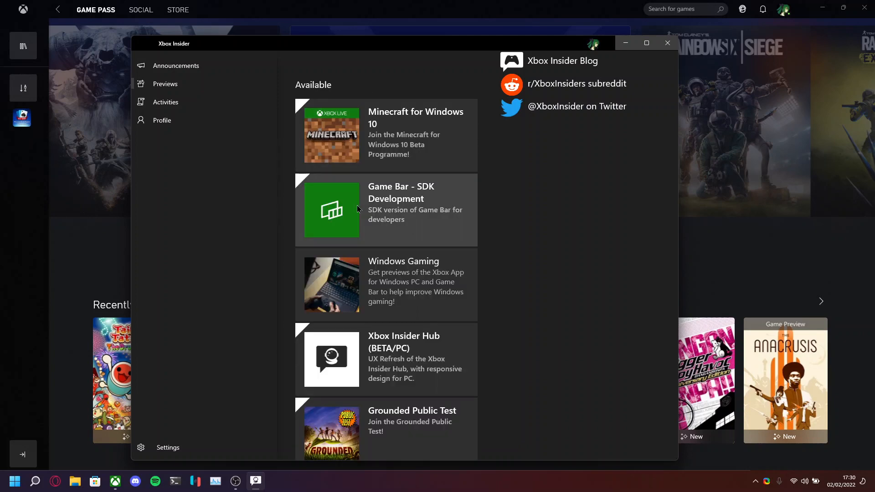
scroll("down", 3)
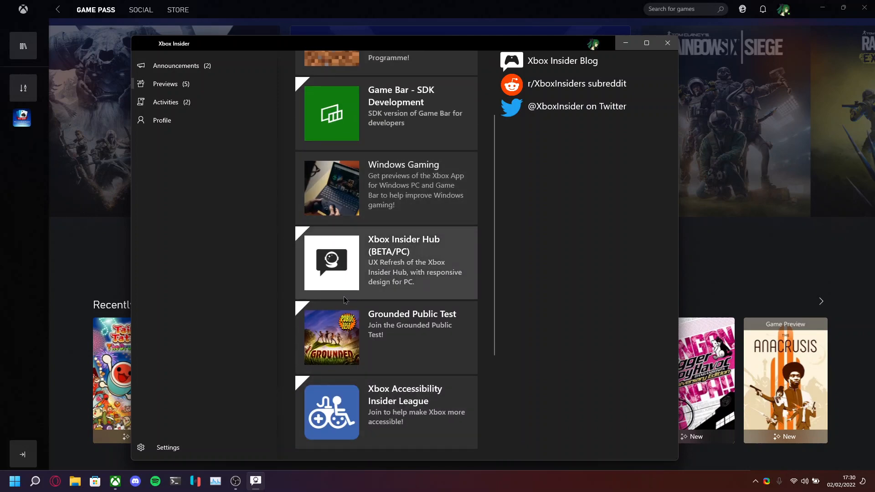
left_click(403, 188)
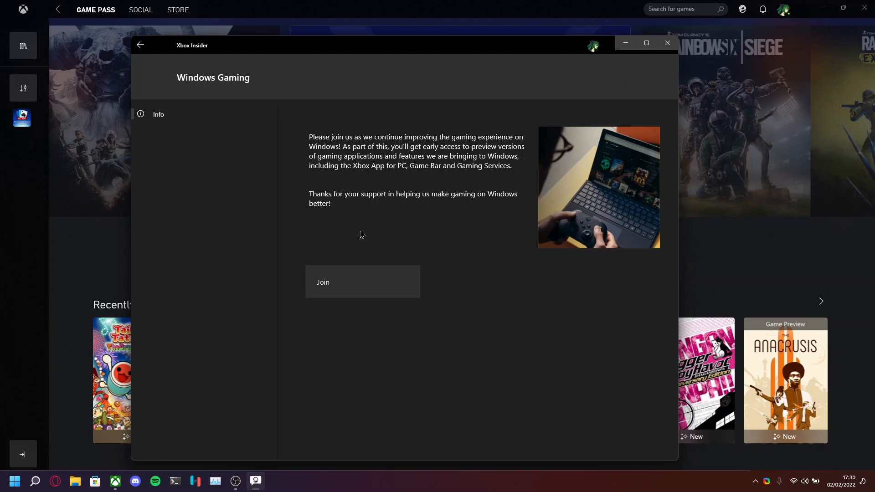
left_click(363, 282)
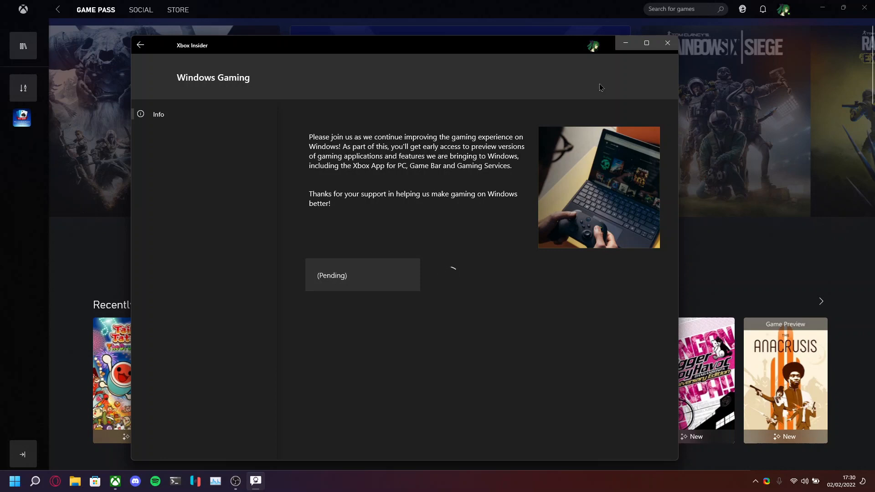
mouse_move(212, 320)
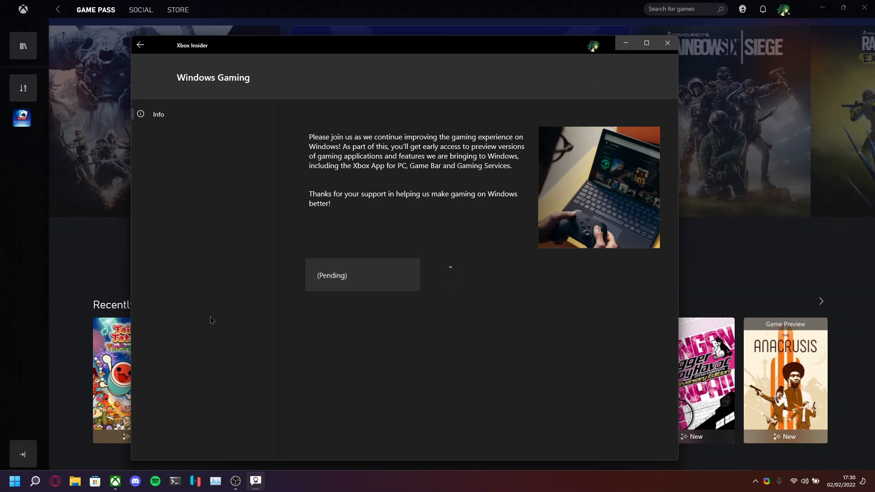
mouse_move(94, 481)
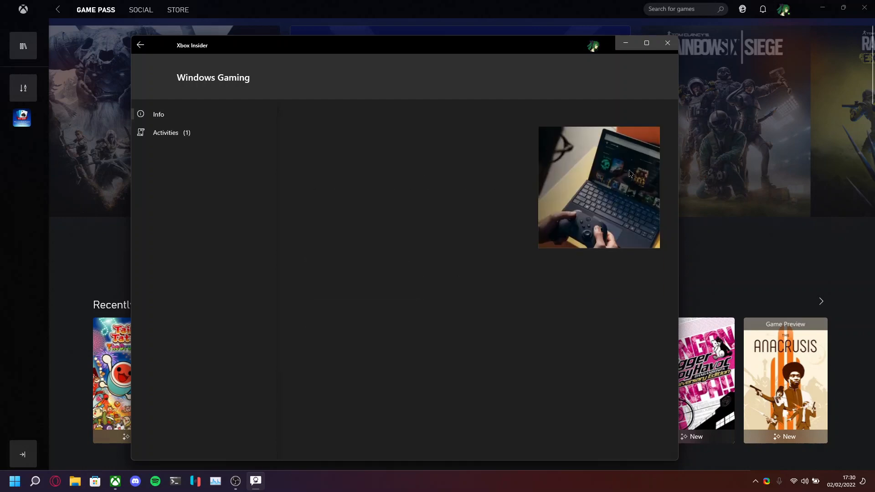
left_click(667, 42)
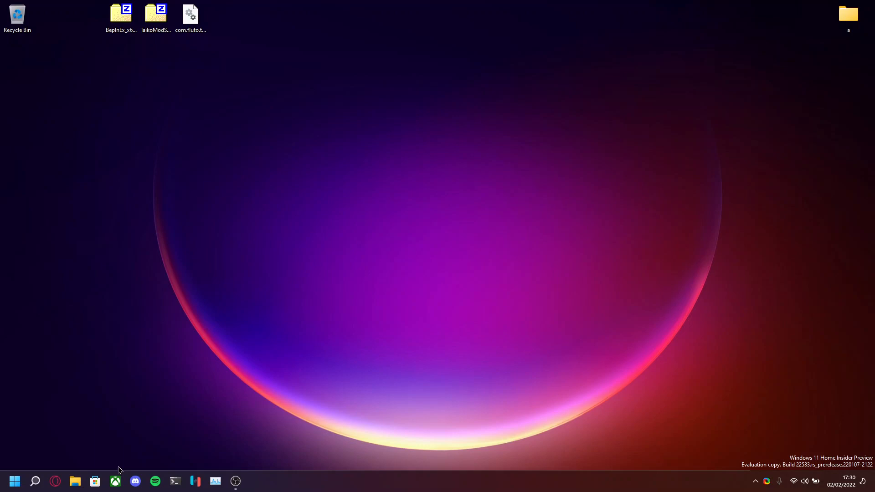
- Reopen the Xbox app and bring up the profile account menu
left_click(115, 481)
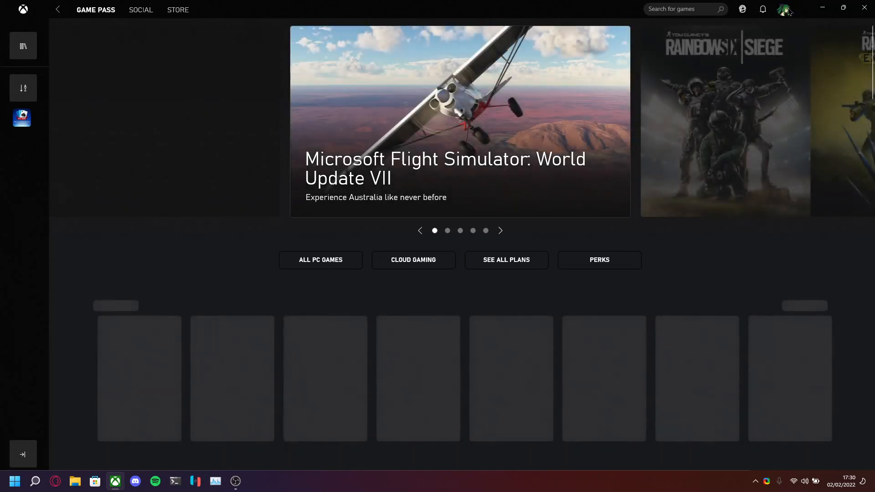
left_click(784, 8)
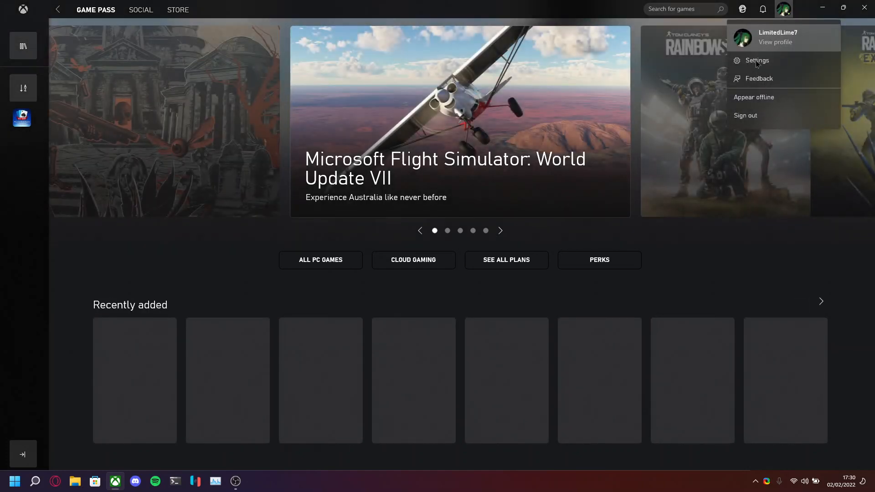
mouse_move(757, 64)
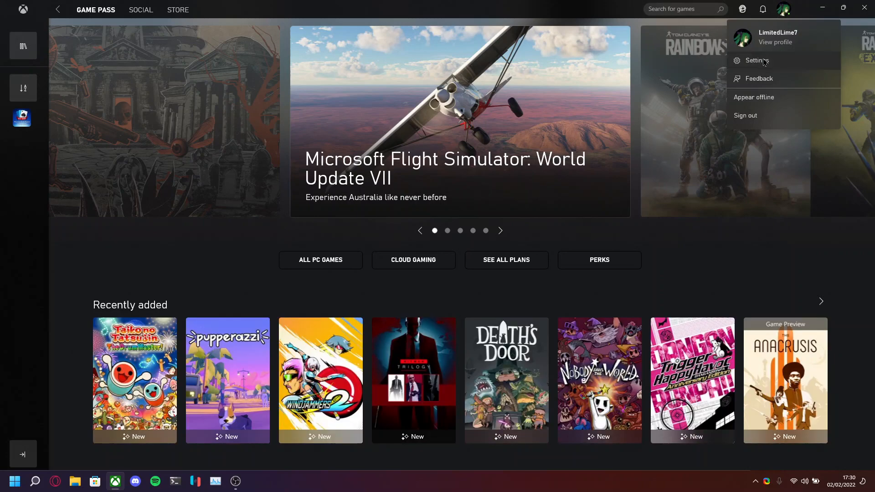
- Enable 'Use advanced installation and management features' in General settings, installing to C:\XboxGames
left_click(756, 61)
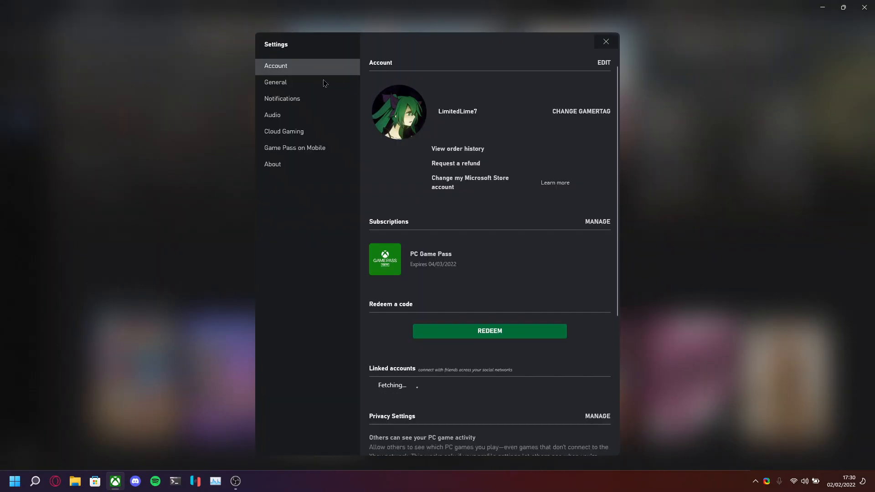
left_click(276, 82)
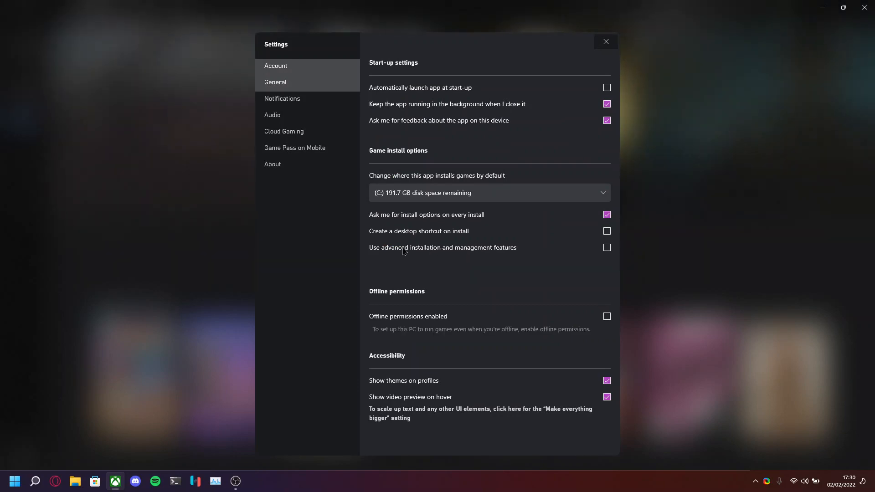
left_click(607, 248)
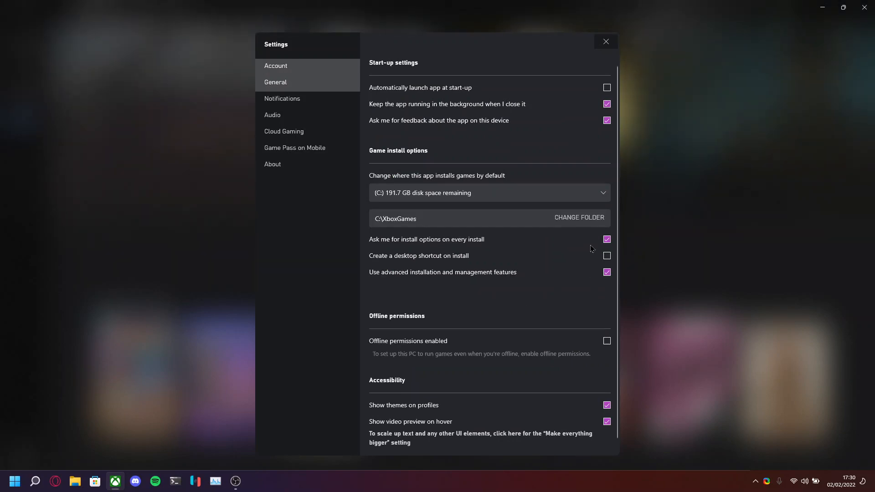
mouse_move(504, 248)
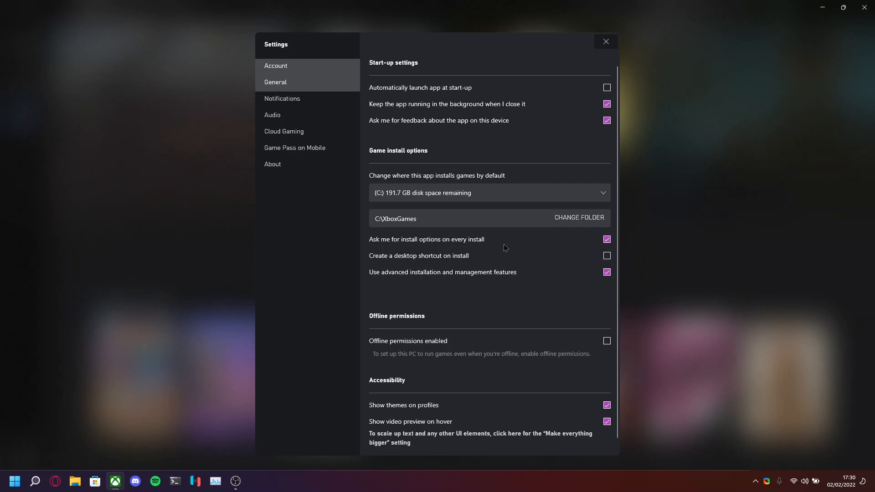
mouse_move(409, 223)
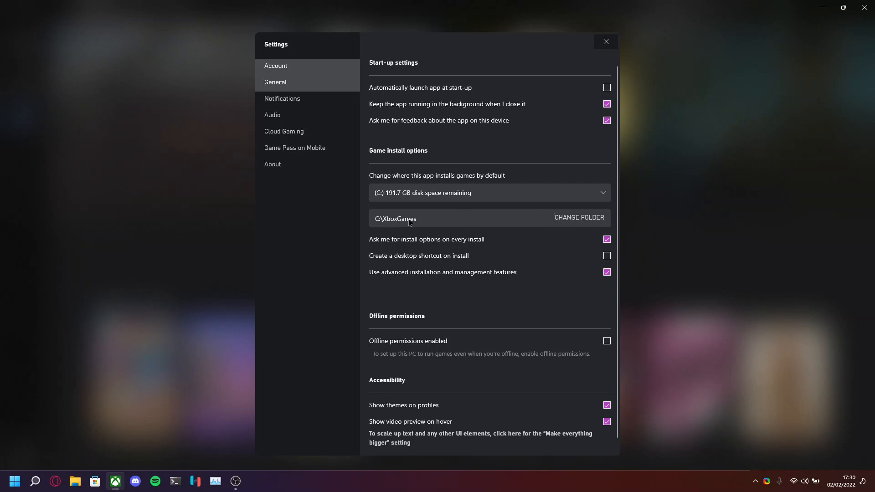
- Install Taiko no Tatsujin: The Drum Master! to C:\XboxGames
left_click(605, 41)
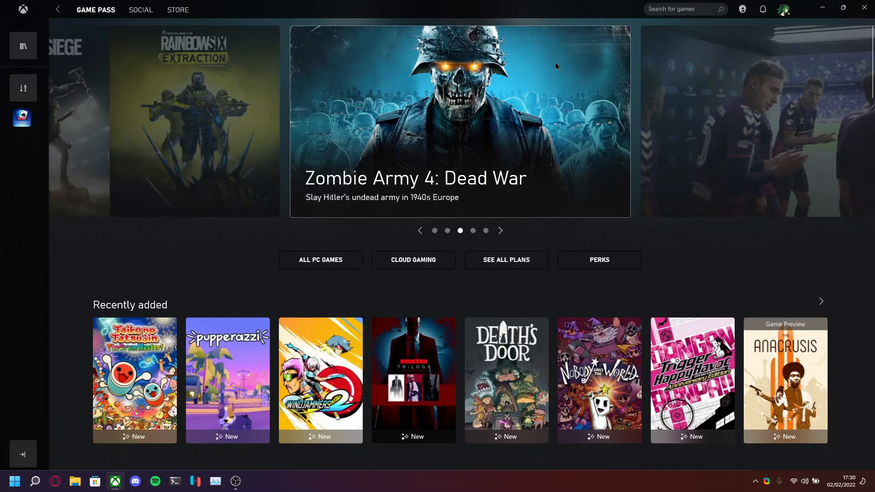
mouse_move(124, 331)
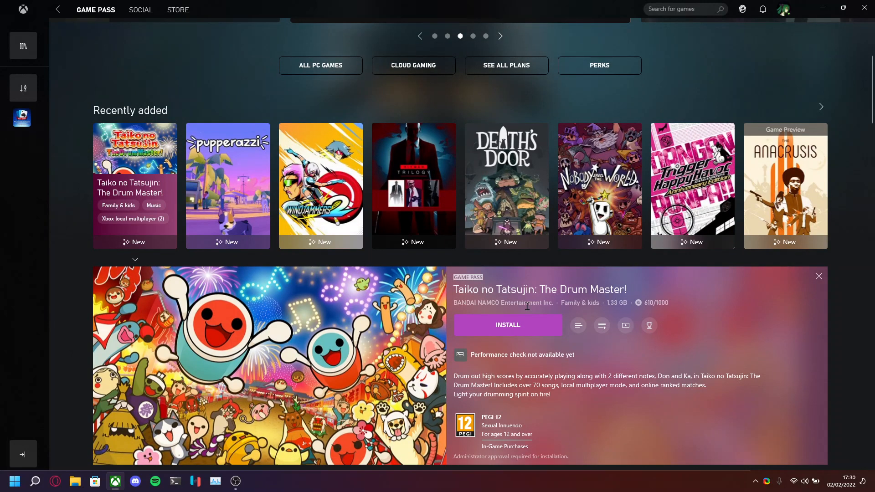
mouse_move(518, 359)
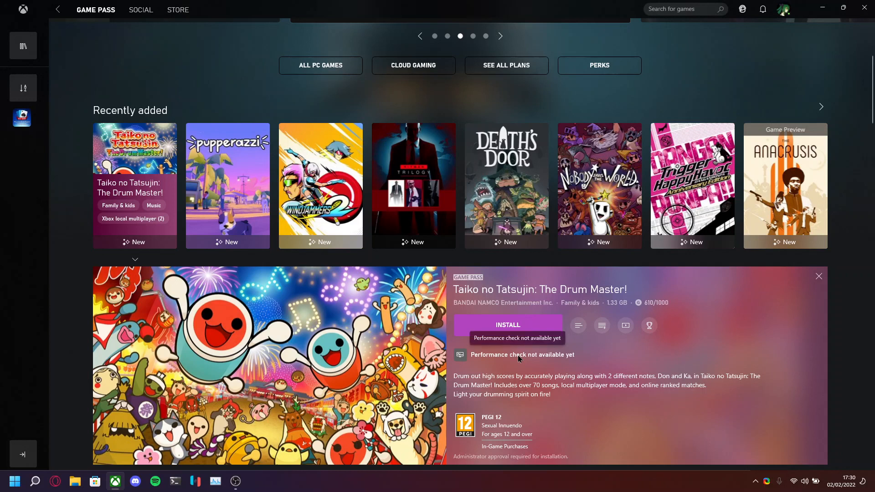
left_click(508, 325)
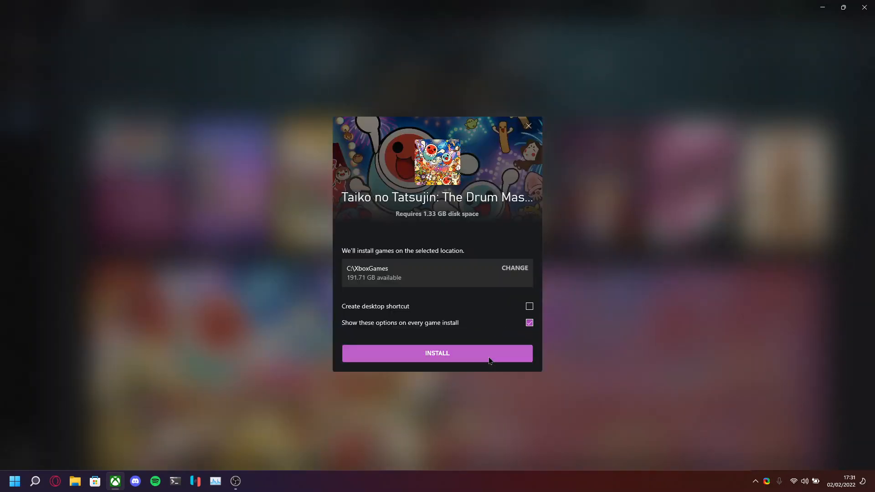
left_click(438, 354)
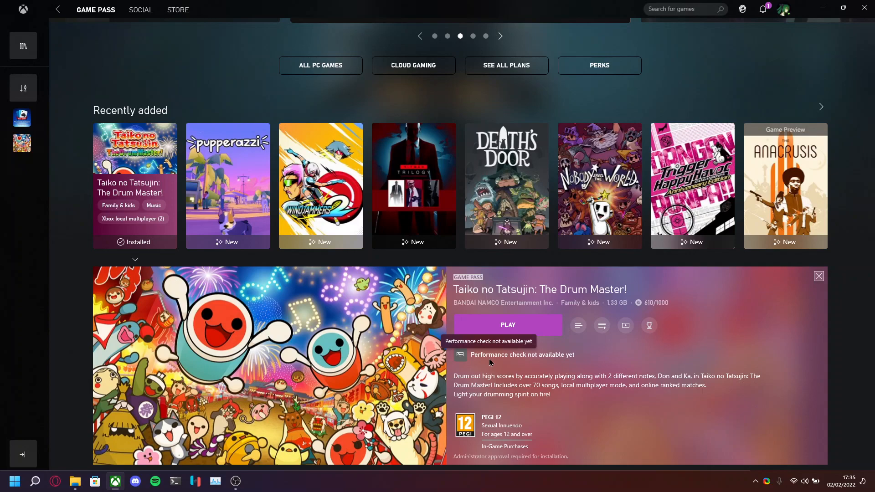
mouse_move(49, 460)
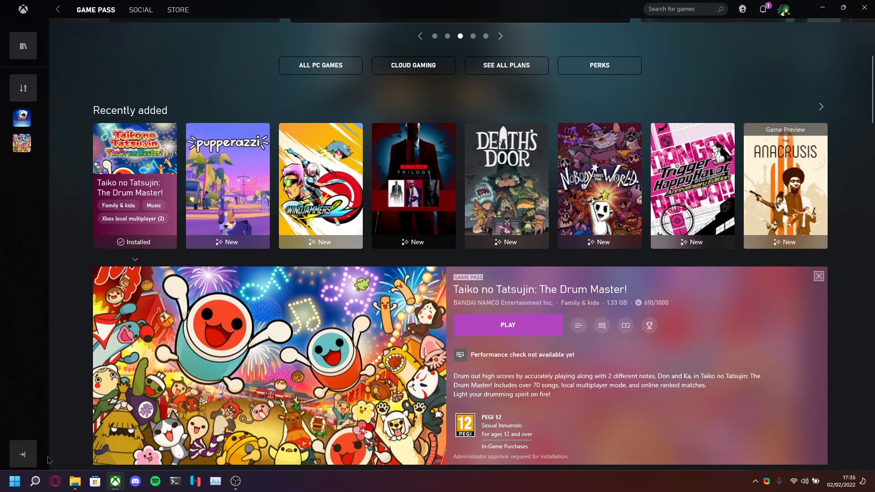
- Browse to C:\XboxGames in File Explorer, then go to the Desktop folder
left_click(74, 481)
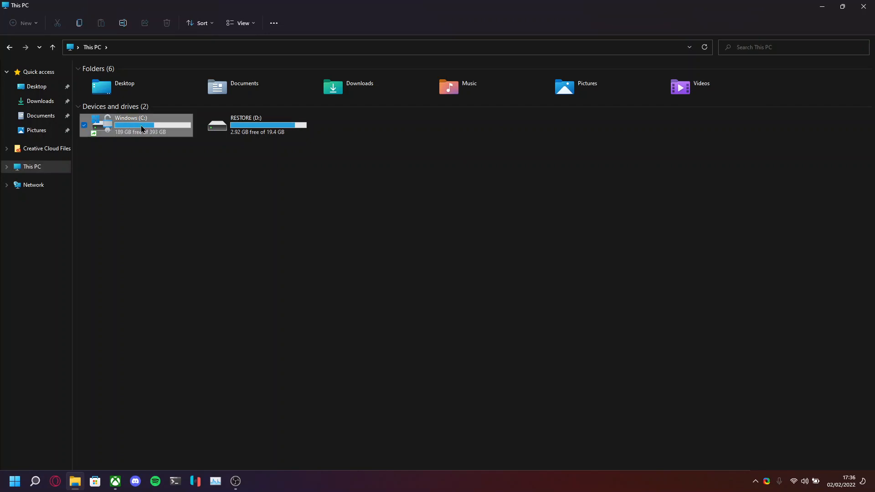
double_click(141, 129)
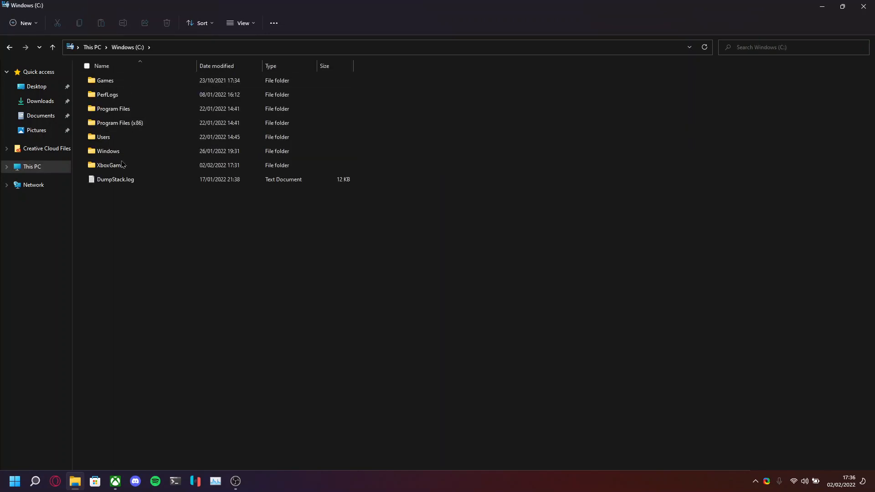
double_click(109, 165)
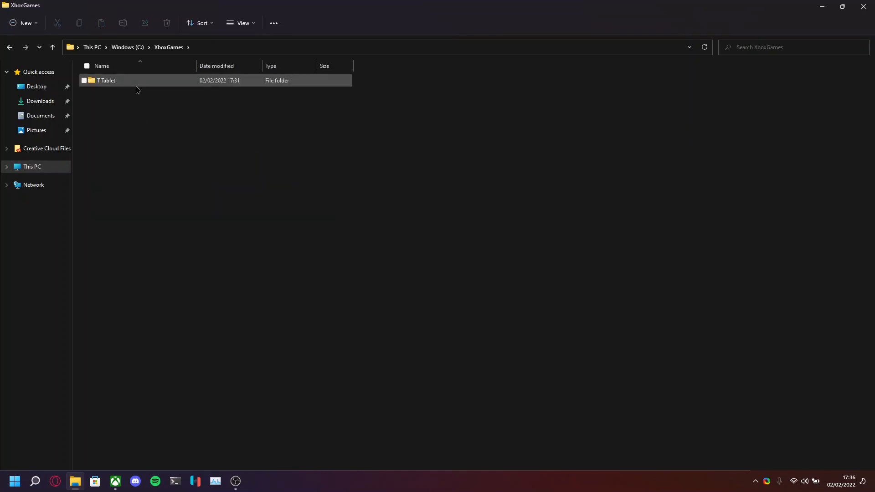
right_click(74, 481)
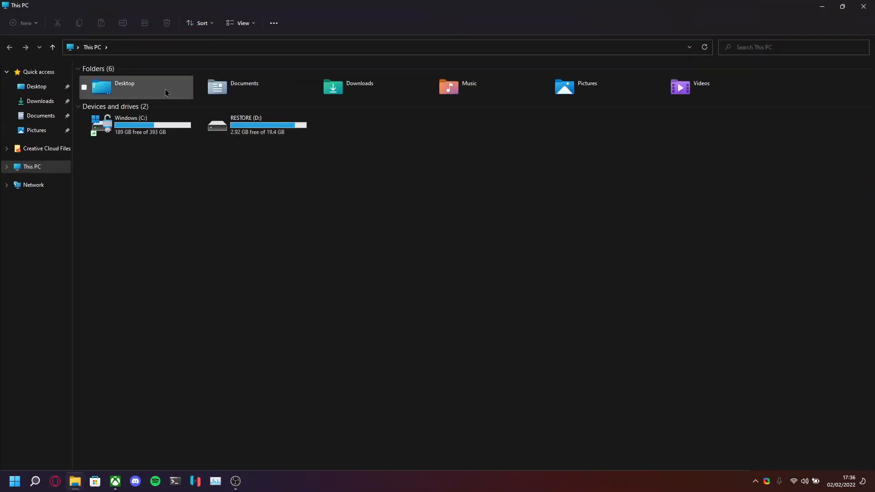
double_click(124, 88)
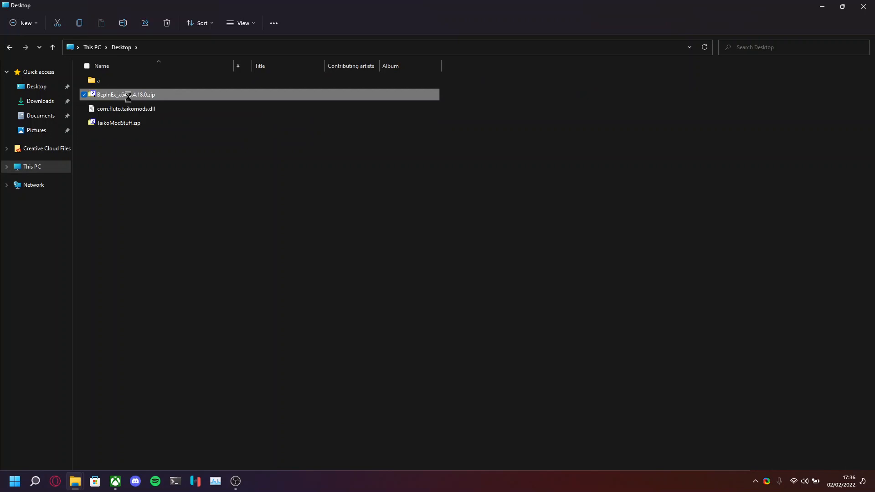
- Extract the BepInEx zip here via 7-Zip and place it in the T Tablet Content folder
right_click(128, 94)
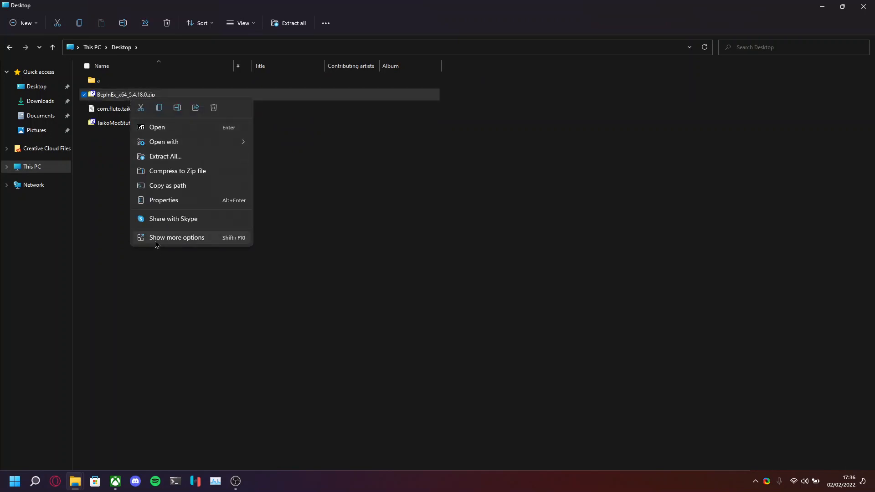
left_click(177, 237)
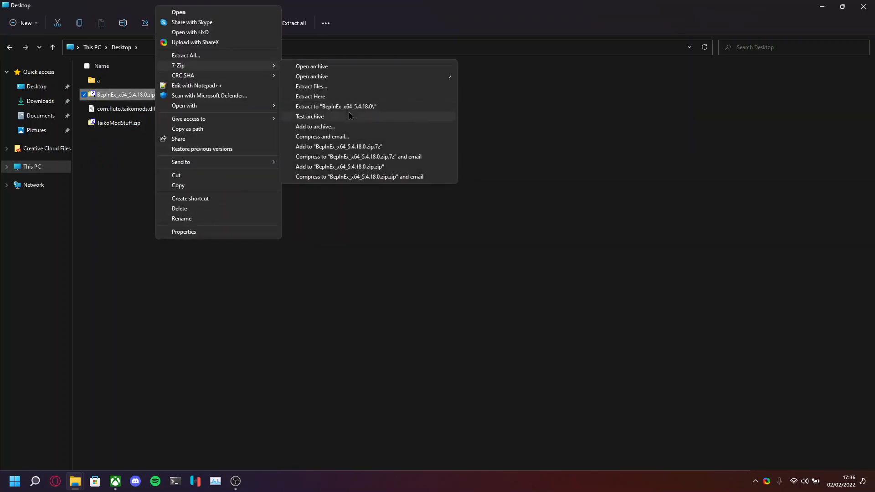
left_click(334, 105)
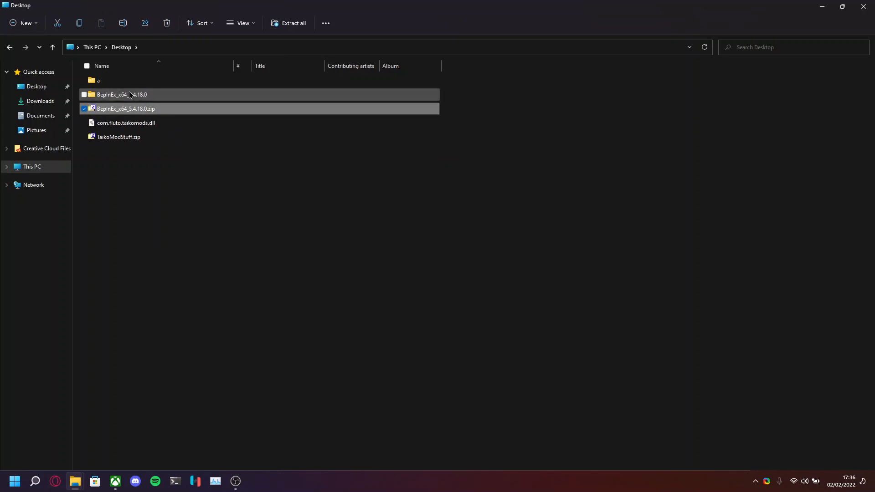
double_click(117, 94)
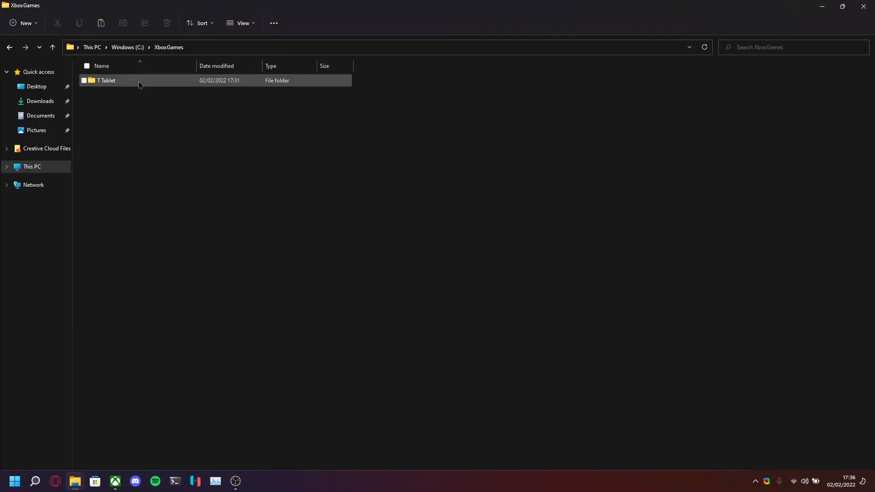
double_click(107, 80)
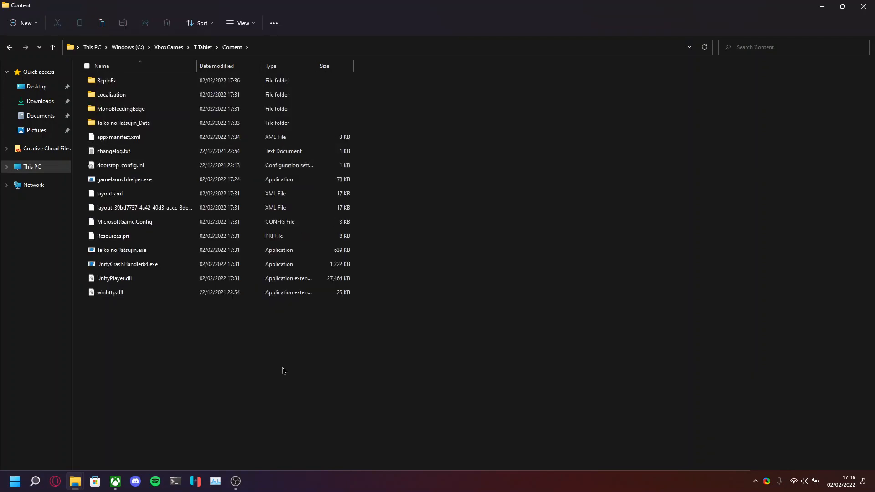
- Change the BepInEx folder's owner to user 'Cainan' via Advanced Security settings
left_click(105, 80)
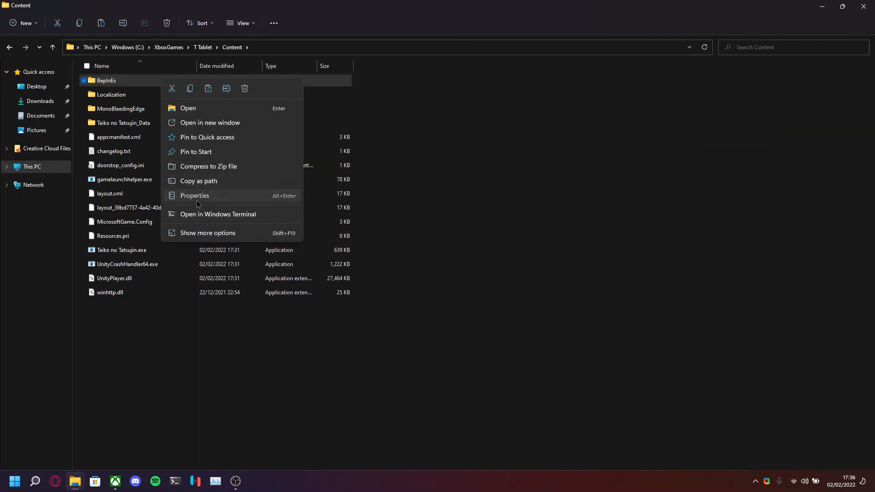
left_click(194, 195)
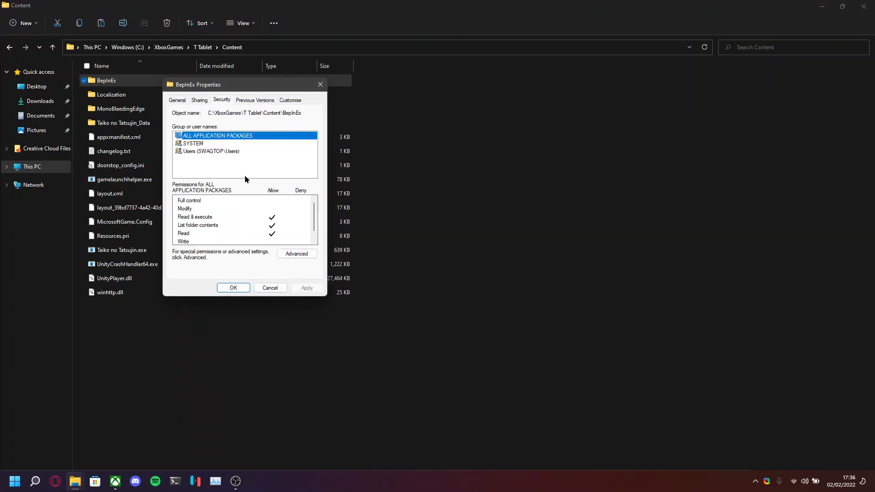
left_click(297, 253)
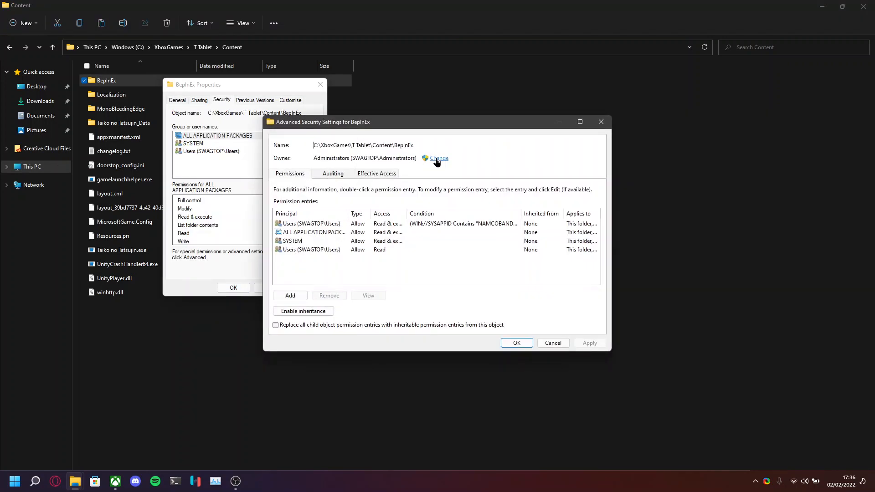
left_click(439, 159)
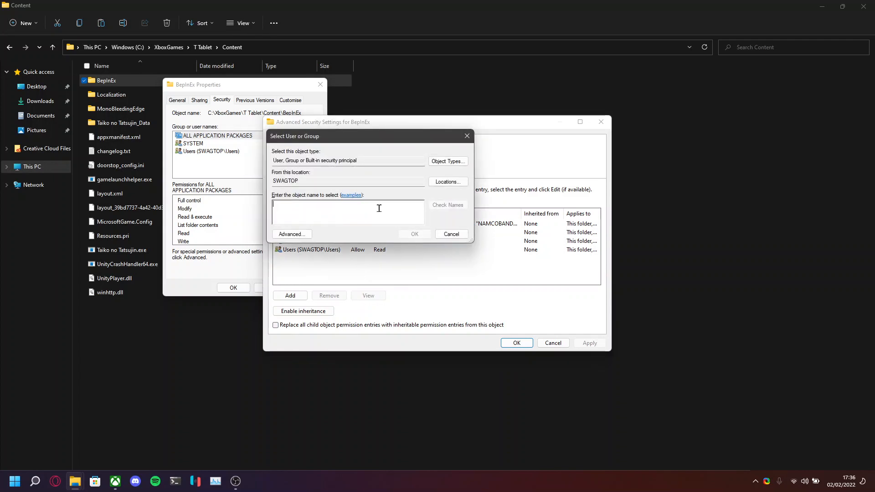
type("Cainan")
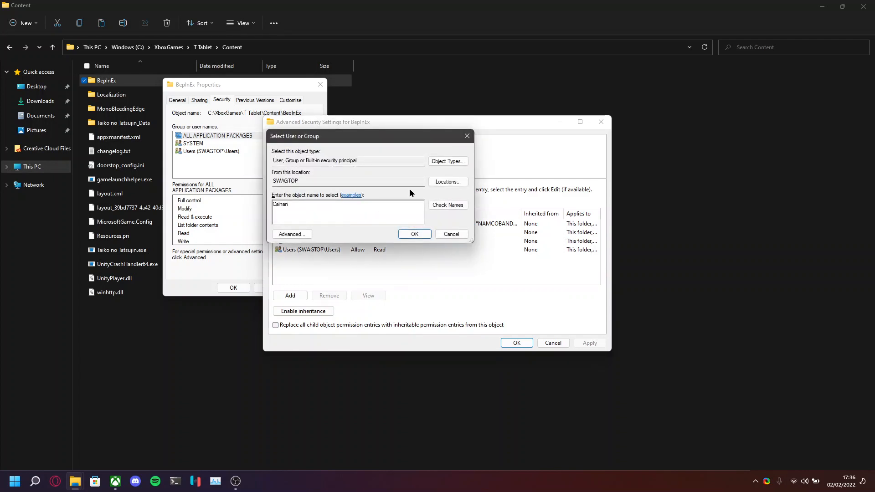
left_click(449, 204)
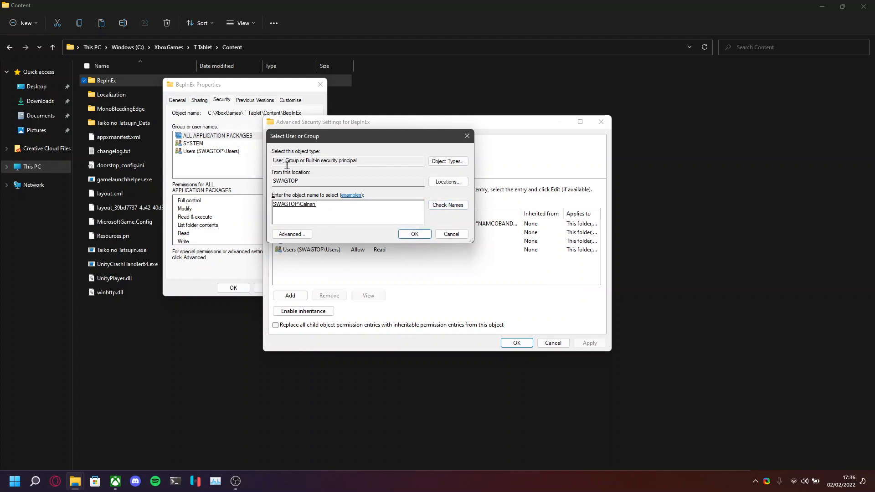
left_click(414, 233)
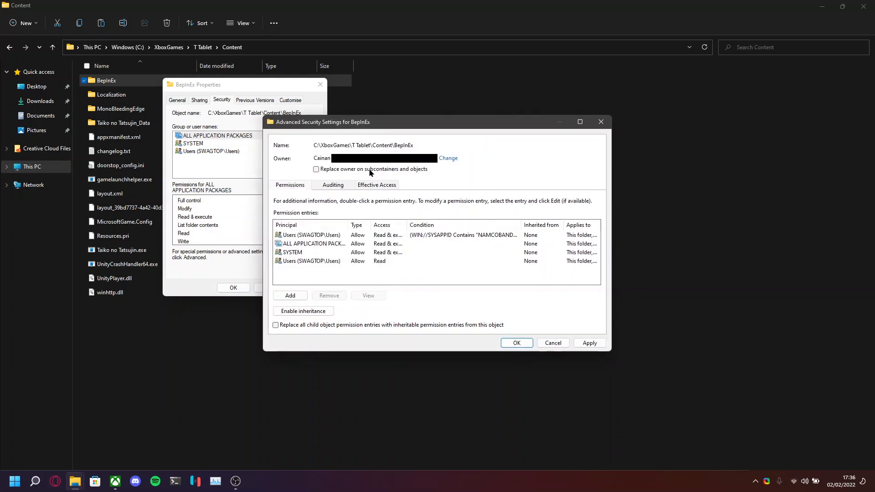
- Replace owner on all subcontainers and objects and apply the change
left_click(315, 169)
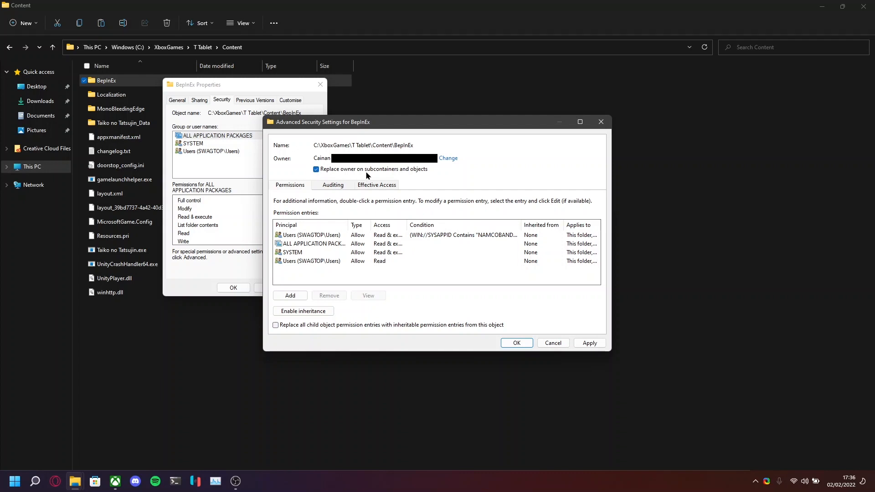
mouse_move(536, 335)
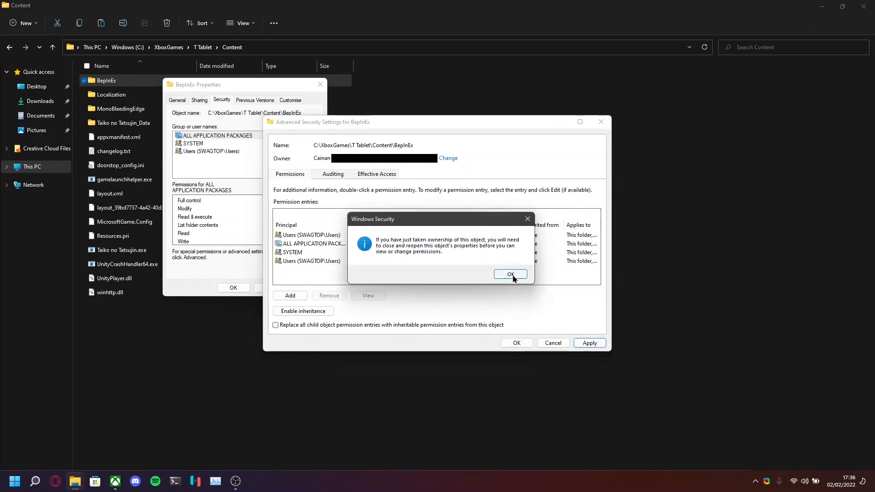
left_click(510, 274)
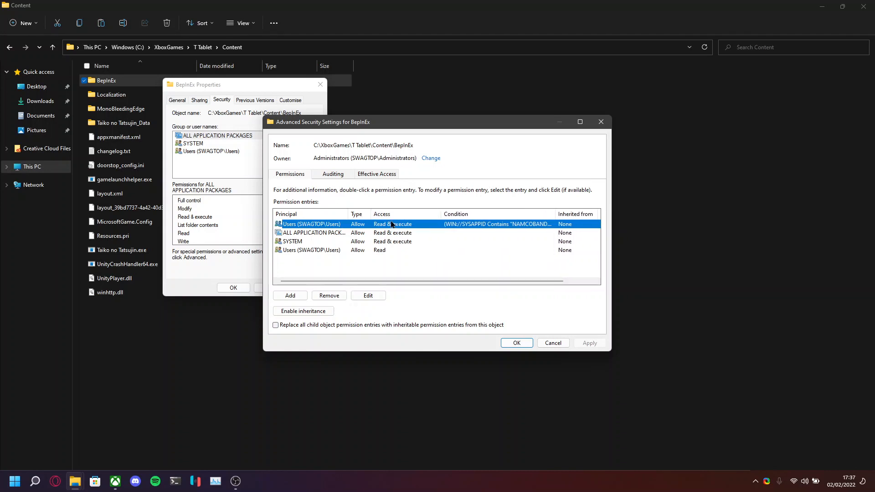
left_click(553, 343)
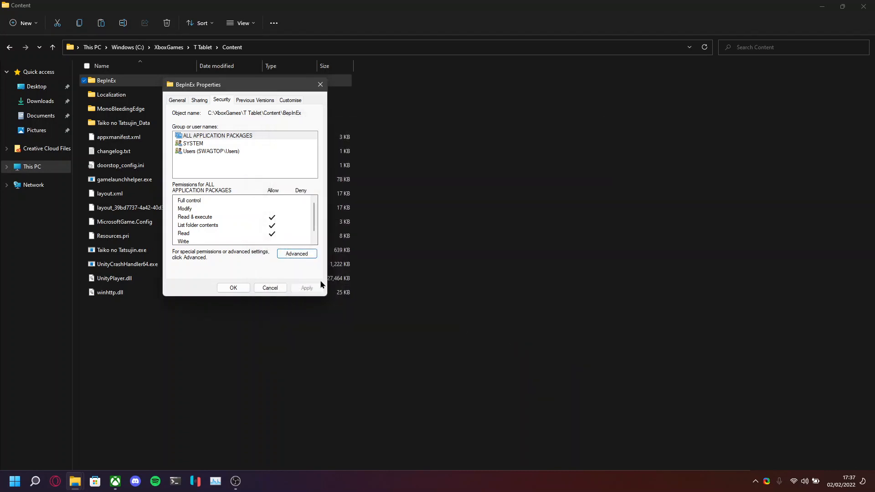
- Play Taiko no Tatsujin from the Xbox app and allow it through the firewall
left_click(270, 288)
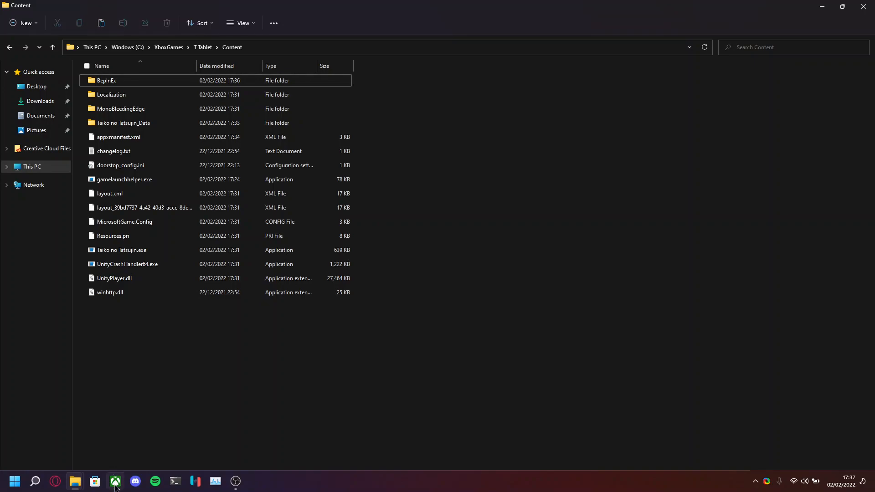
left_click(115, 482)
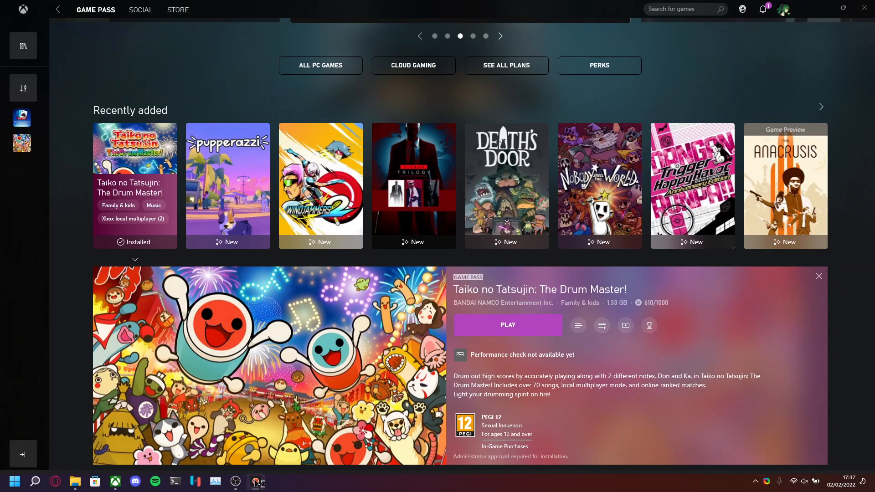
left_click(508, 326)
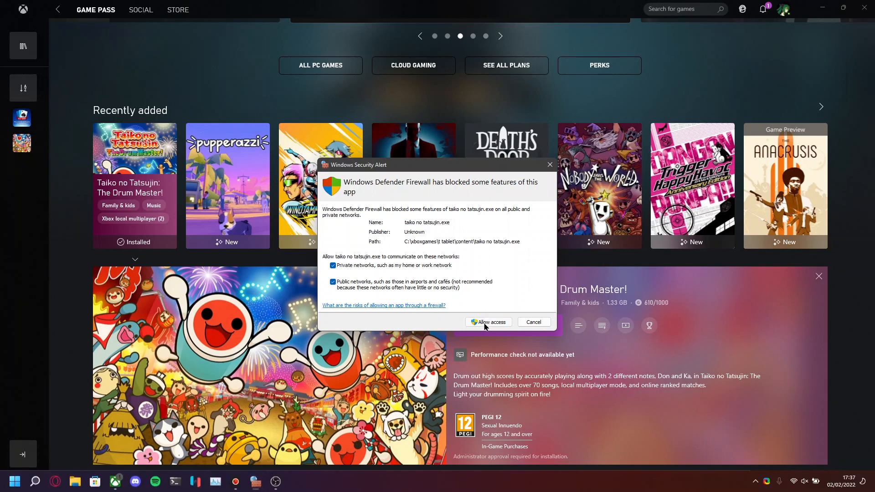
left_click(488, 323)
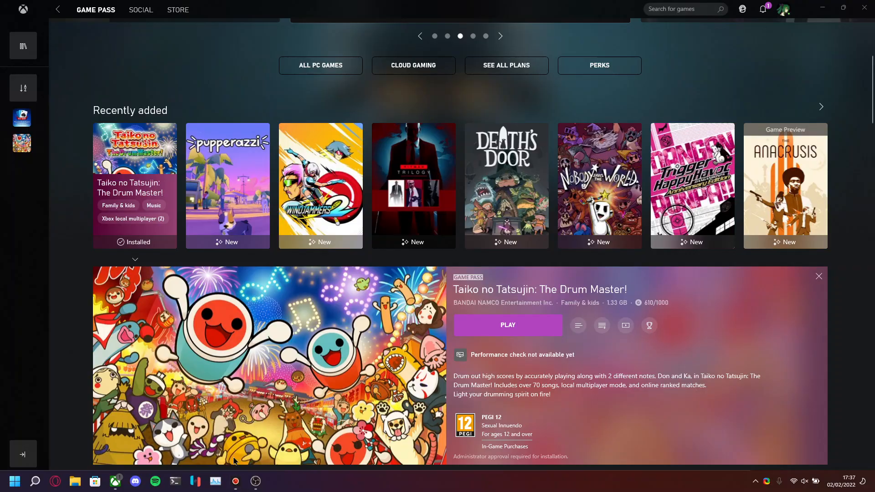
left_click(74, 481)
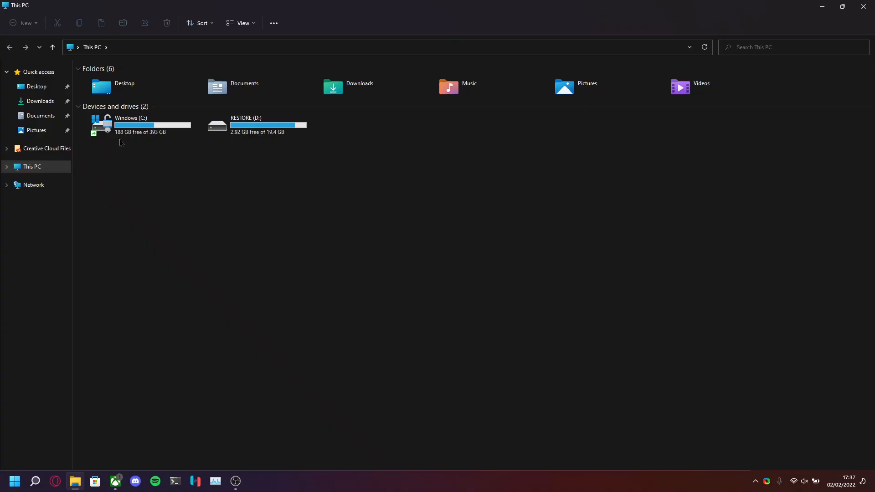
- Go to the game's BepInEx plugins folder and place com.fluto.taikomods.dll from the Desktop
double_click(131, 124)
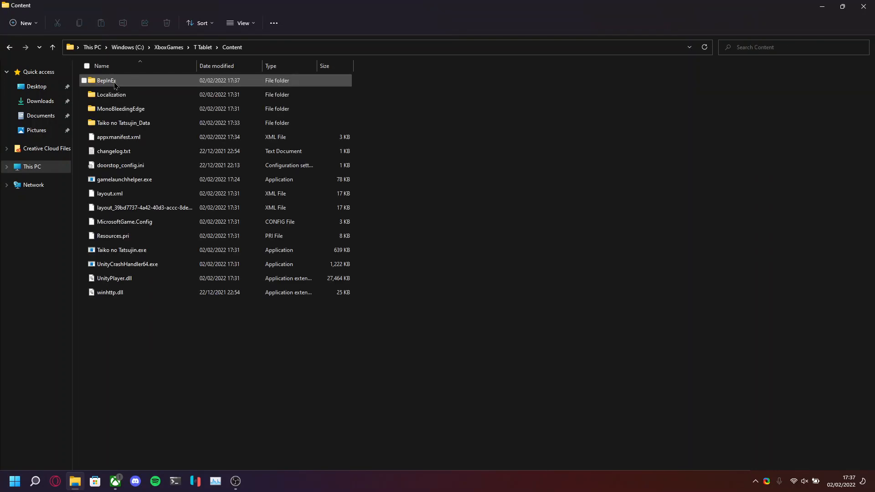
double_click(106, 80)
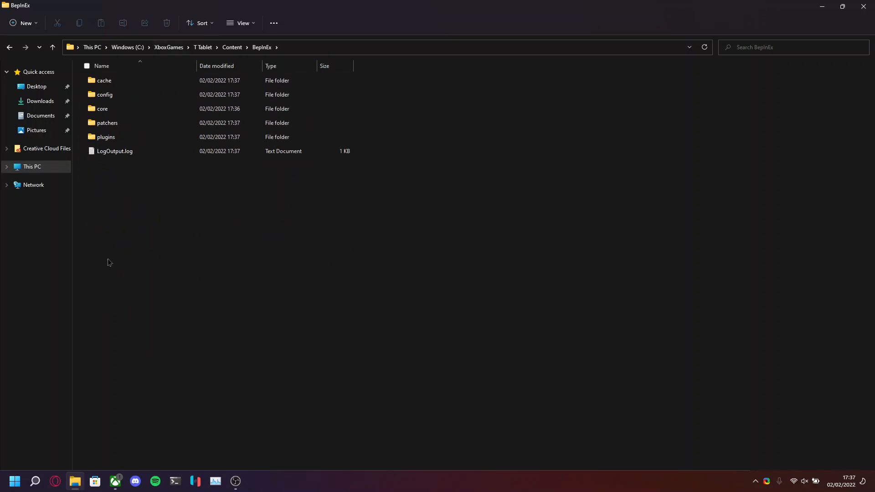
left_click(106, 137)
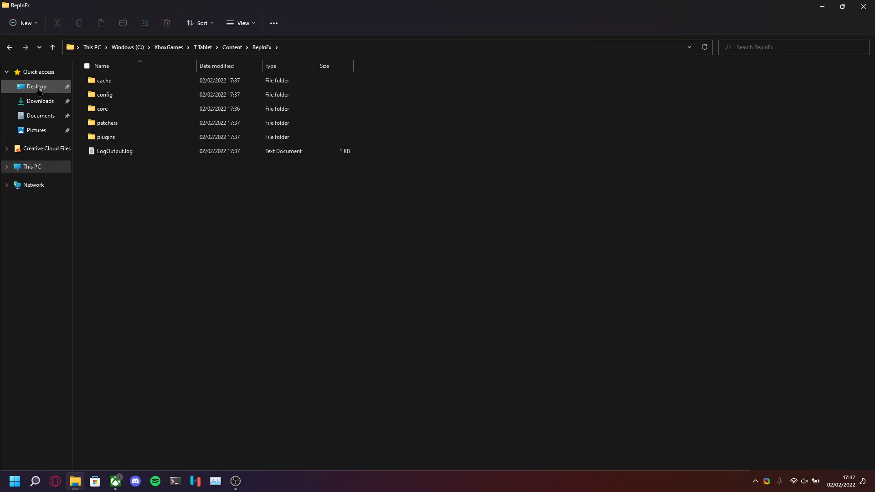
left_click(35, 87)
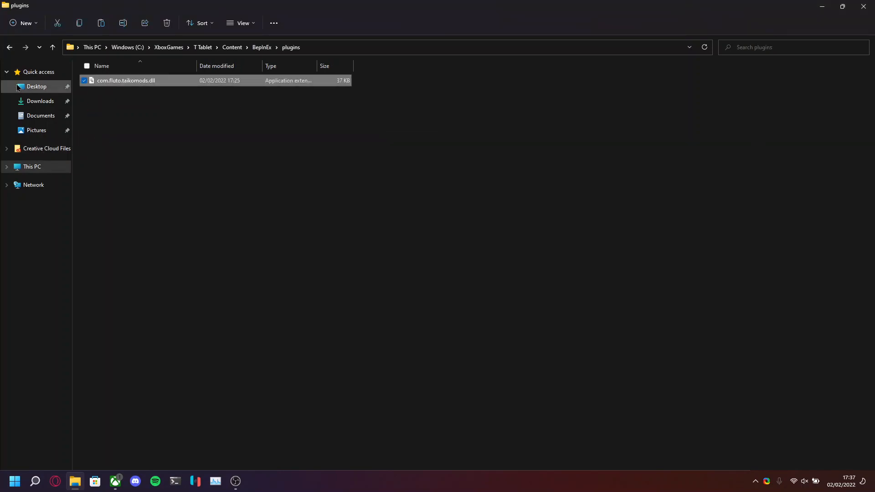
- Open TaikoModStuff.zip from the Desktop to reach its TaikoModStuff.dll and .pdb files
left_click(36, 86)
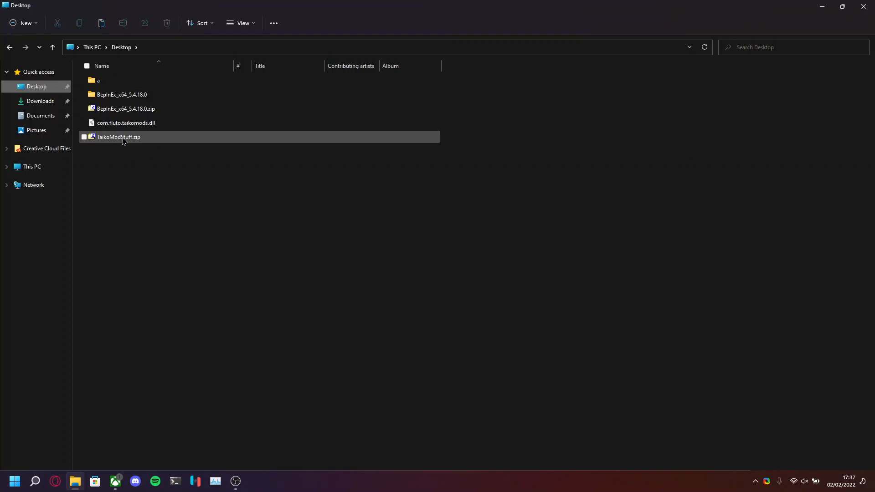
mouse_move(123, 140)
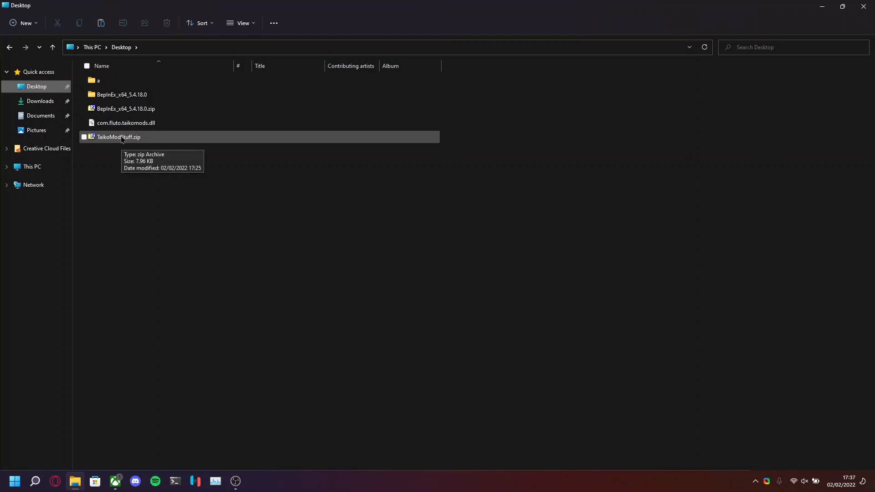
left_click(119, 137)
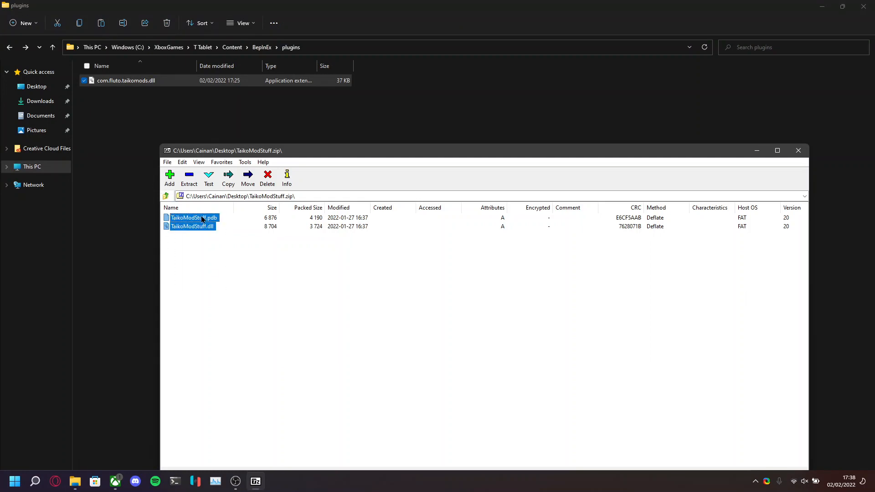
left_click(798, 151)
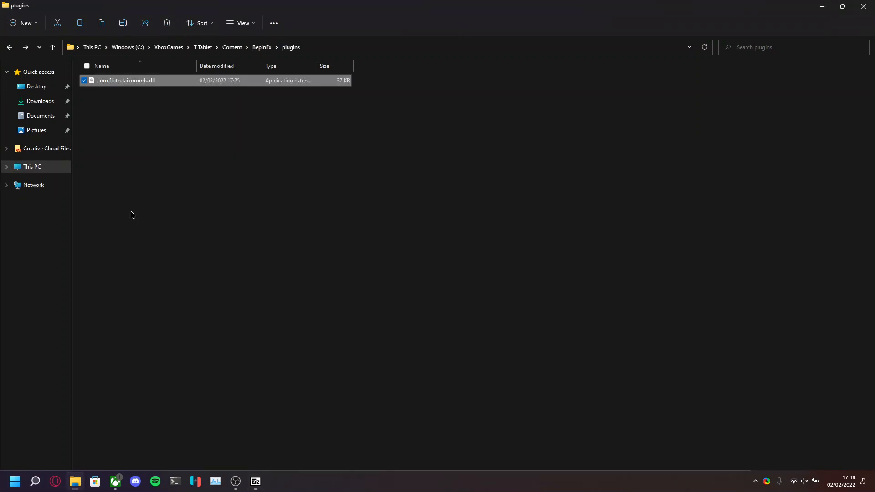